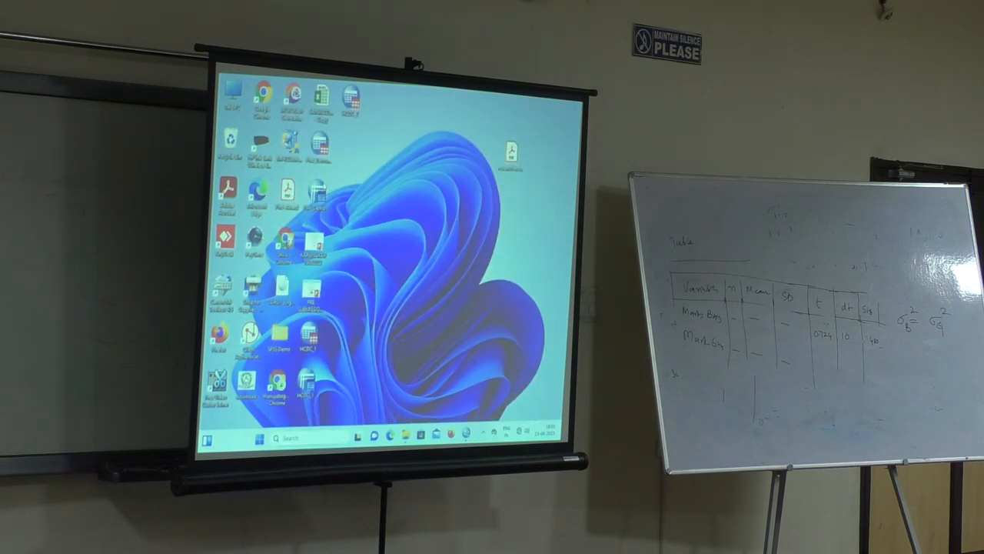
# Step: Launch jamovi from the desktop shortcut to get a blank data sheet
pyautogui.doubleClick(311, 246)
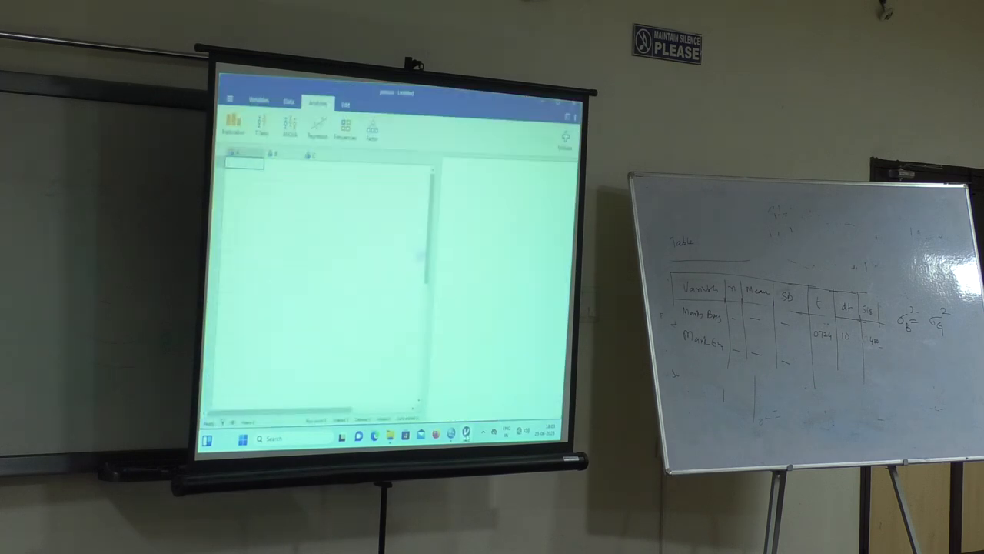
# Step: Open the HCDC student data file from the jamovi file menu
pyautogui.click(231, 99)
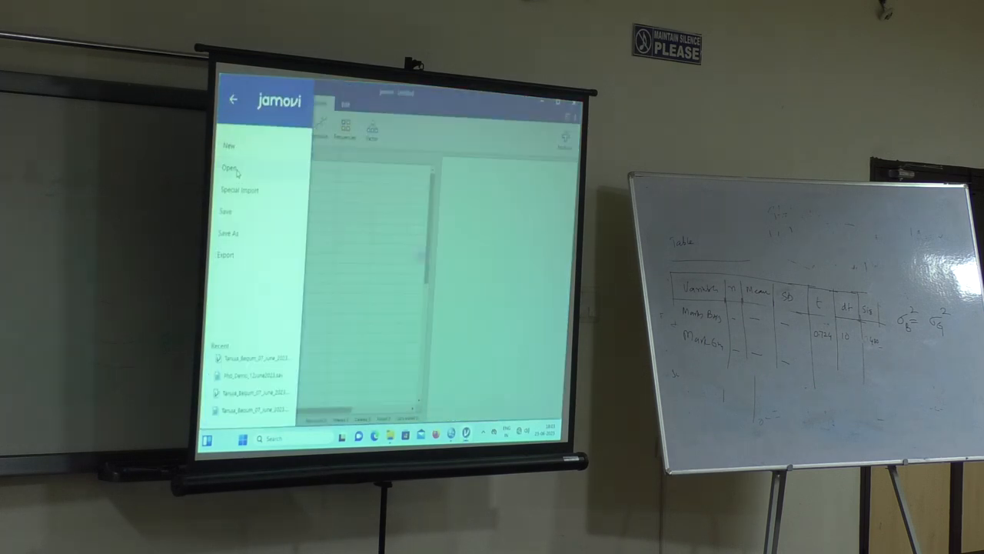
pyautogui.click(229, 172)
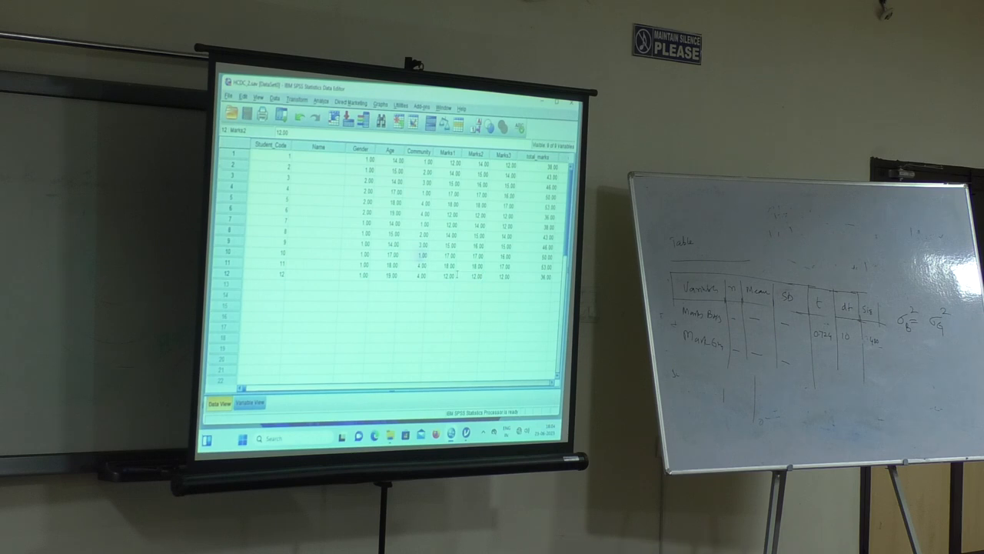
# Step: Close the SPSS Data Editor without saving, returning to HCDC_2 in jamovi
pyautogui.click(572, 98)
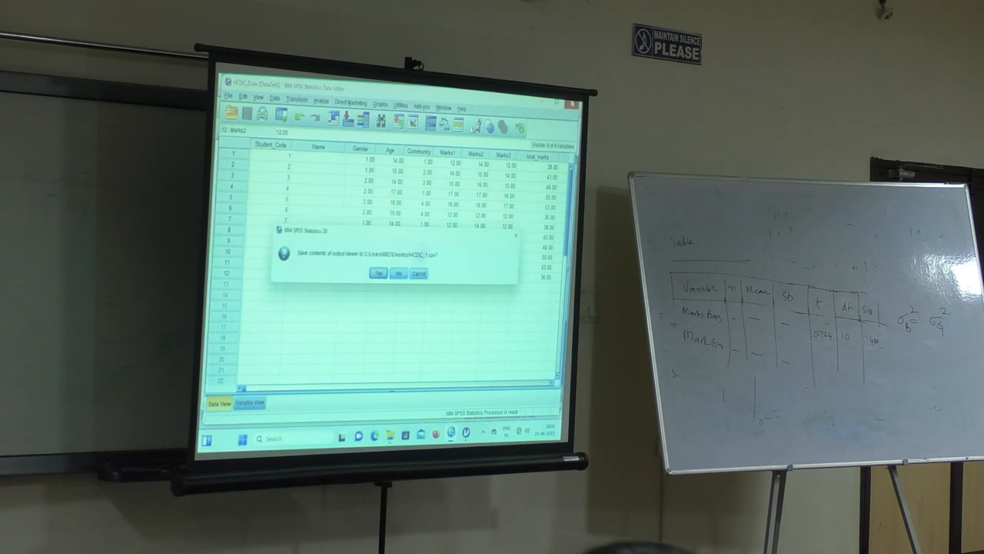
pyautogui.click(397, 274)
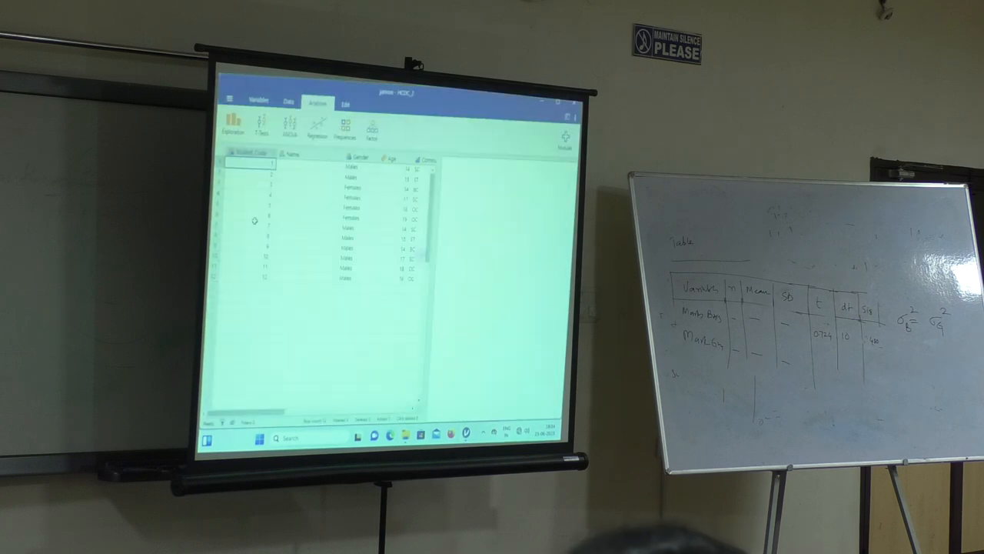
# Step: Start an Independent Samples T-Test with Total_marks dependent and Gender as grouping variable
pyautogui.click(261, 123)
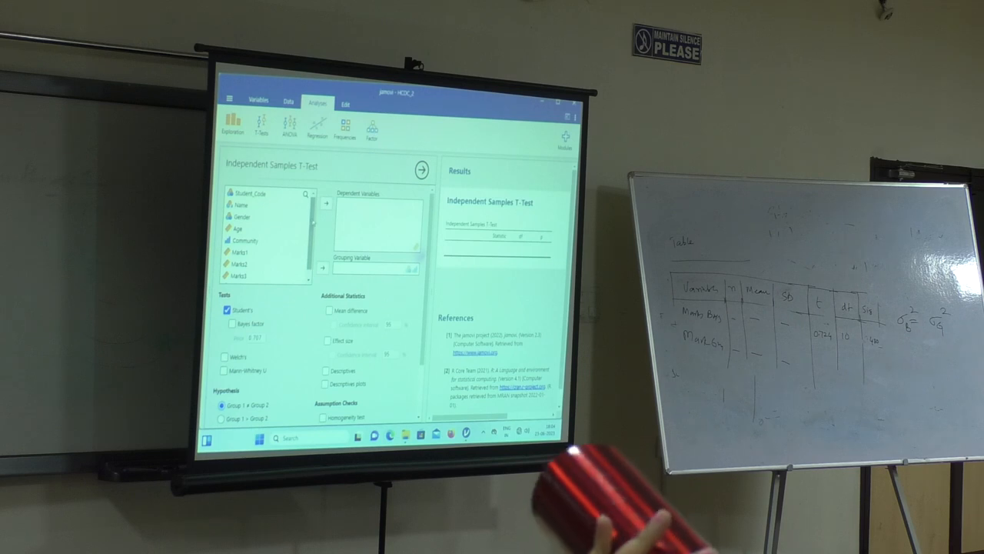
pyautogui.click(249, 277)
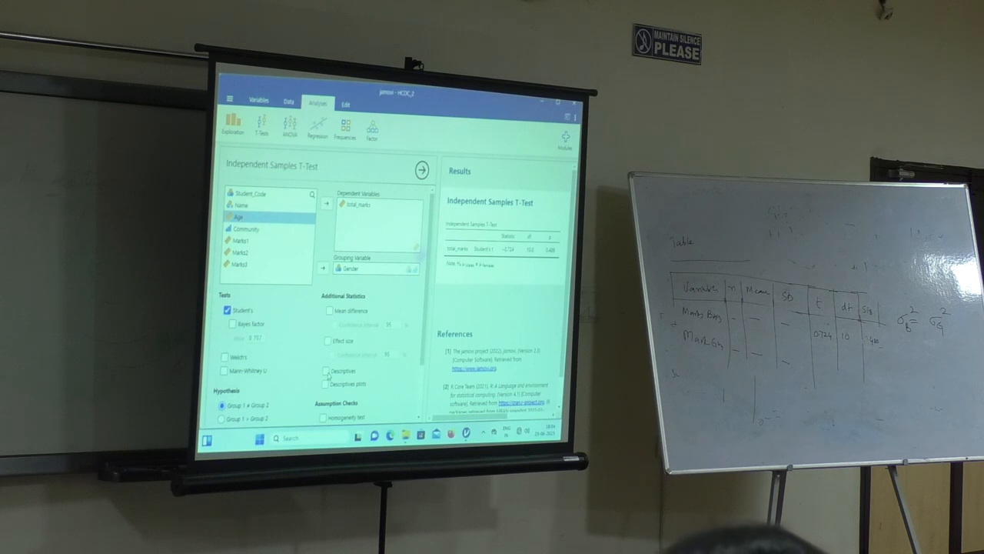
# Step: Tick Descriptives to add the Group Descriptives table for total marks by gender
pyautogui.click(326, 371)
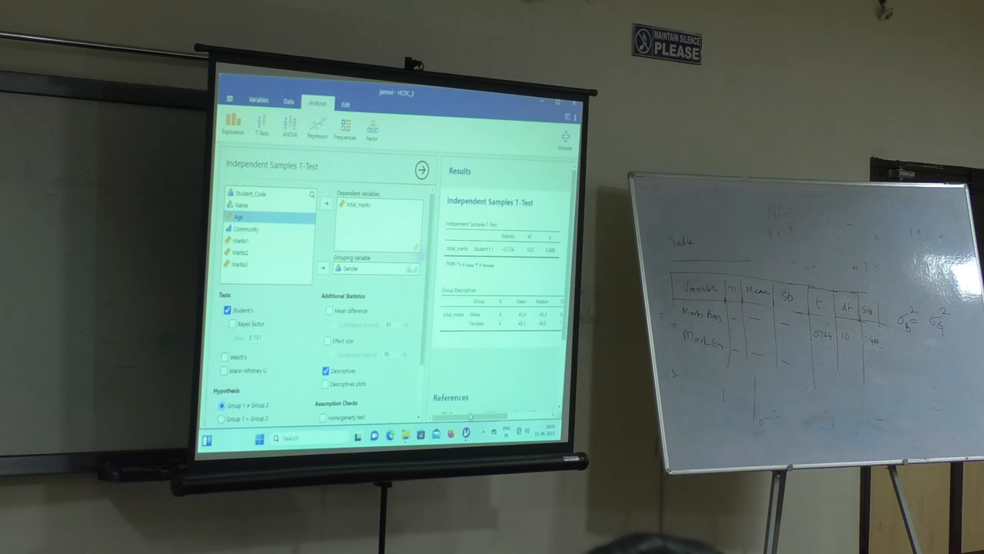
pyautogui.hscroll(3)
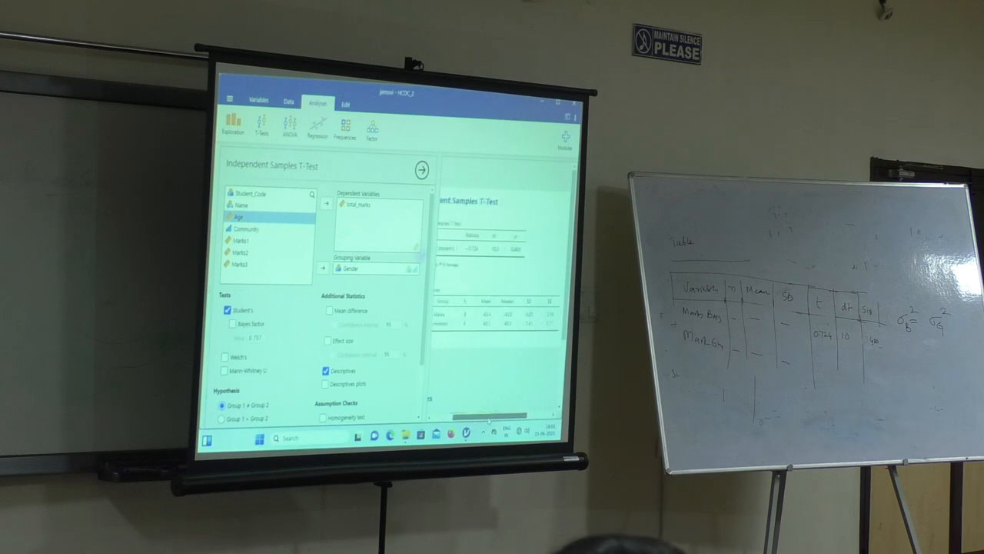